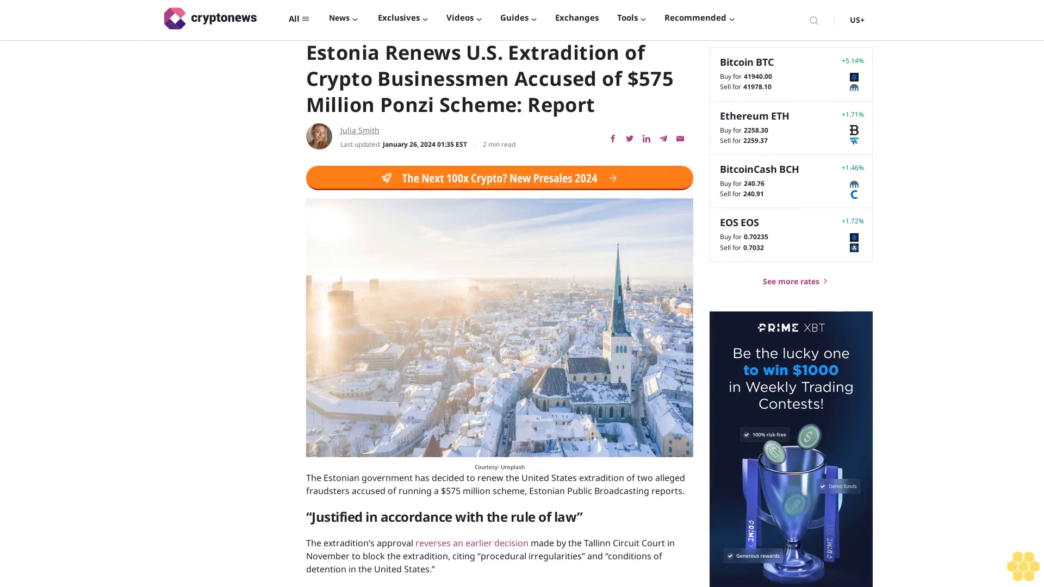
pyautogui.scroll(-3)
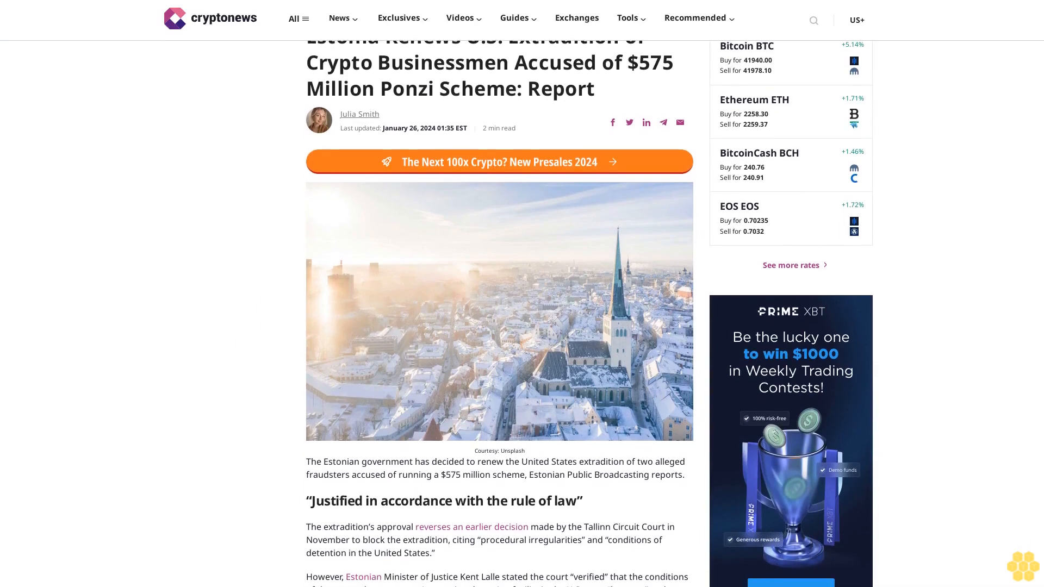
pyautogui.scroll(-3)
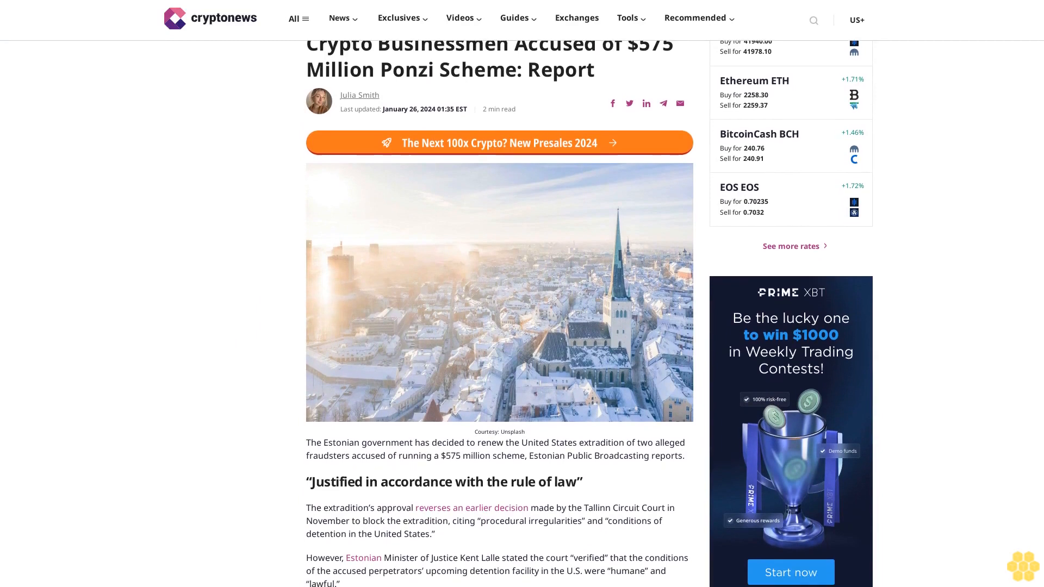
pyautogui.scroll(-3)
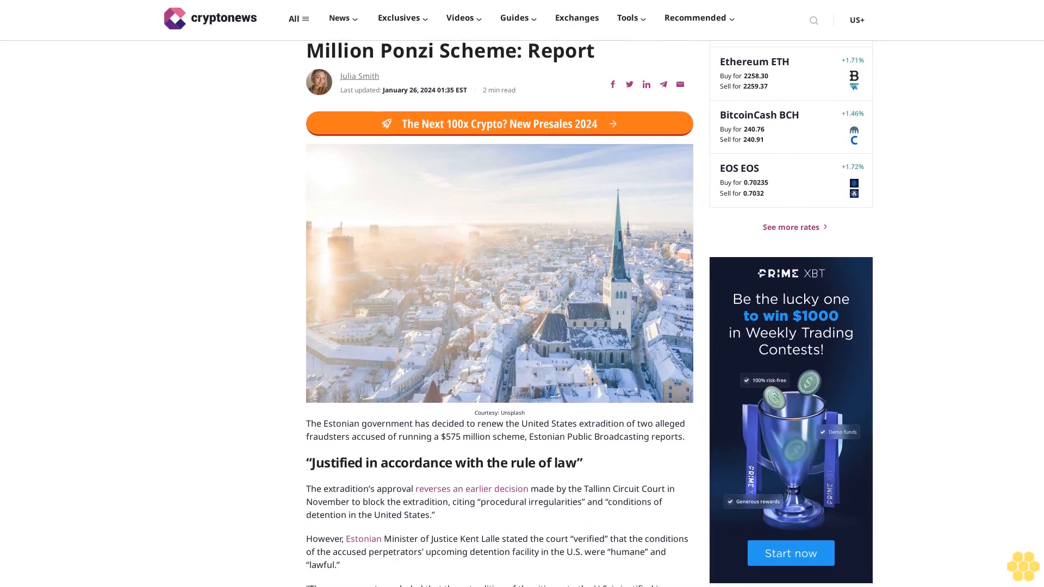
pyautogui.scroll(-3)
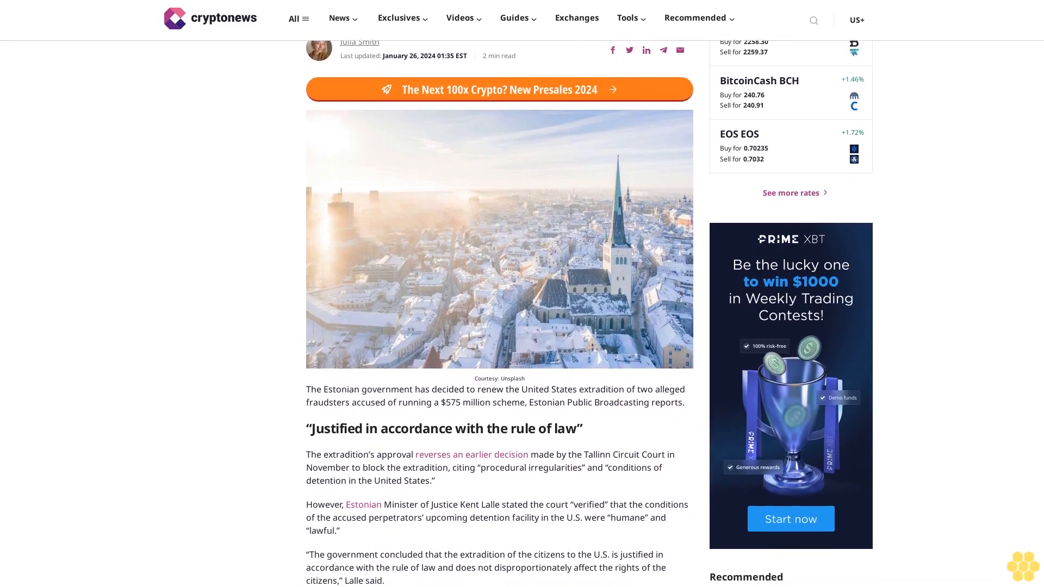
pyautogui.scroll(-3)
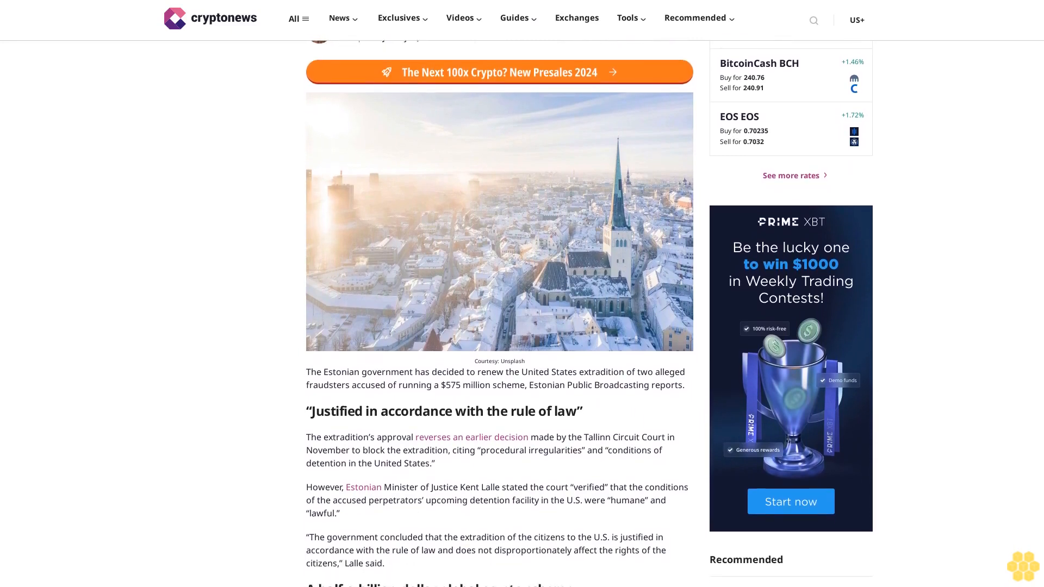
pyautogui.scroll(-3)
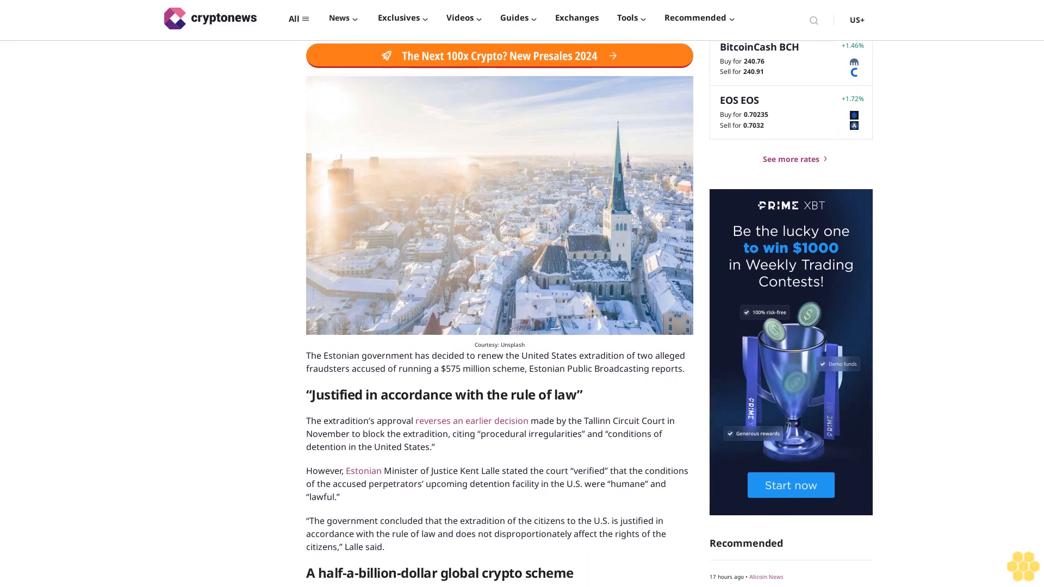
pyautogui.scroll(-3)
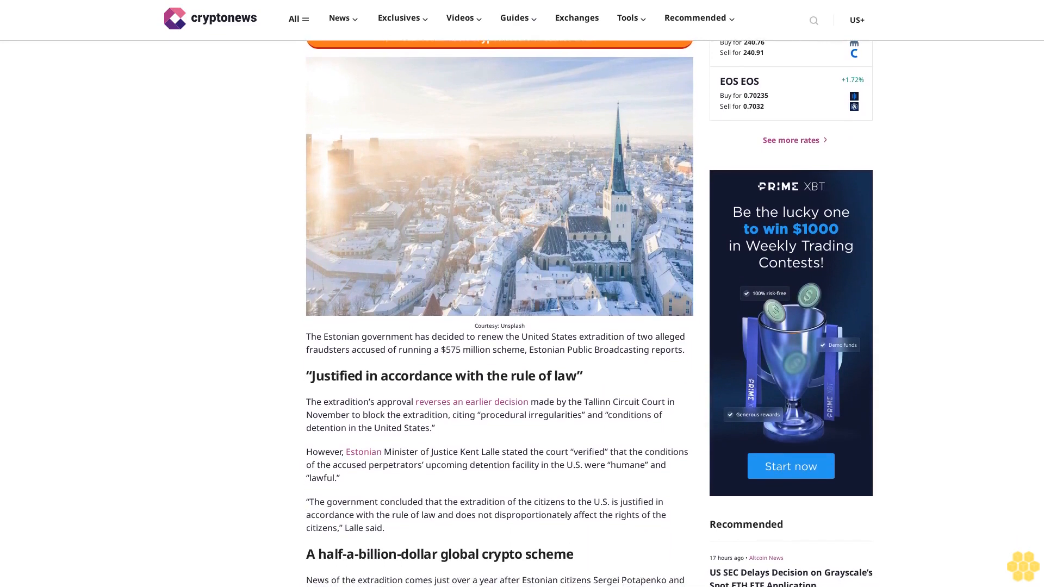
pyautogui.scroll(-3)
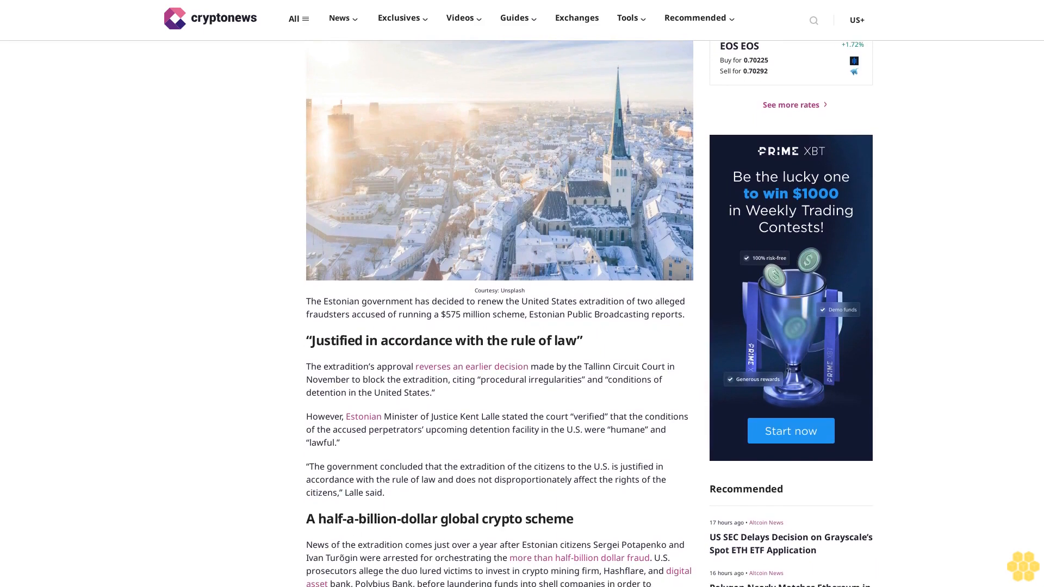
pyautogui.scroll(-3)
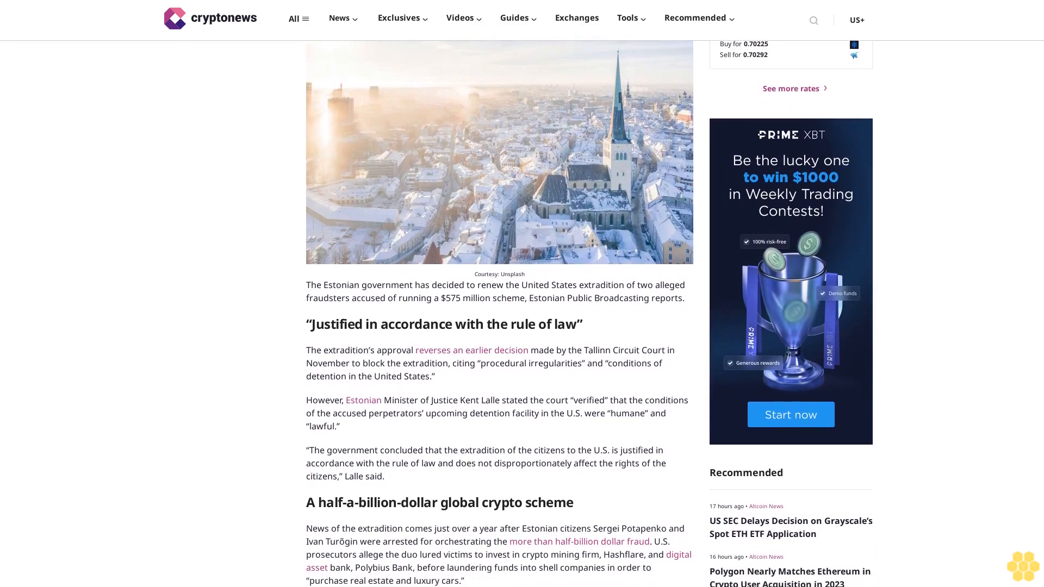
pyautogui.scroll(-3)
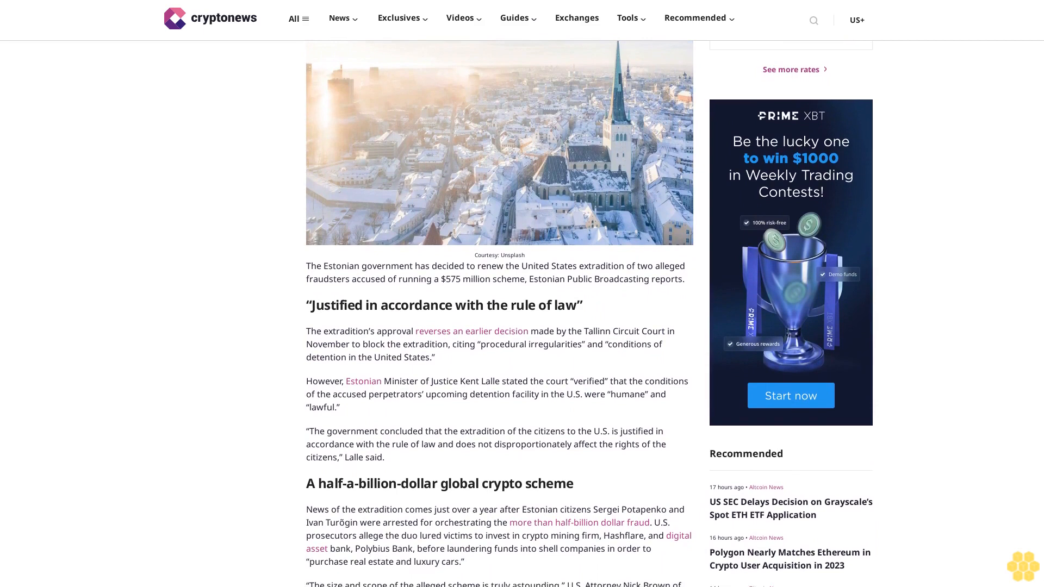
pyautogui.scroll(-3)
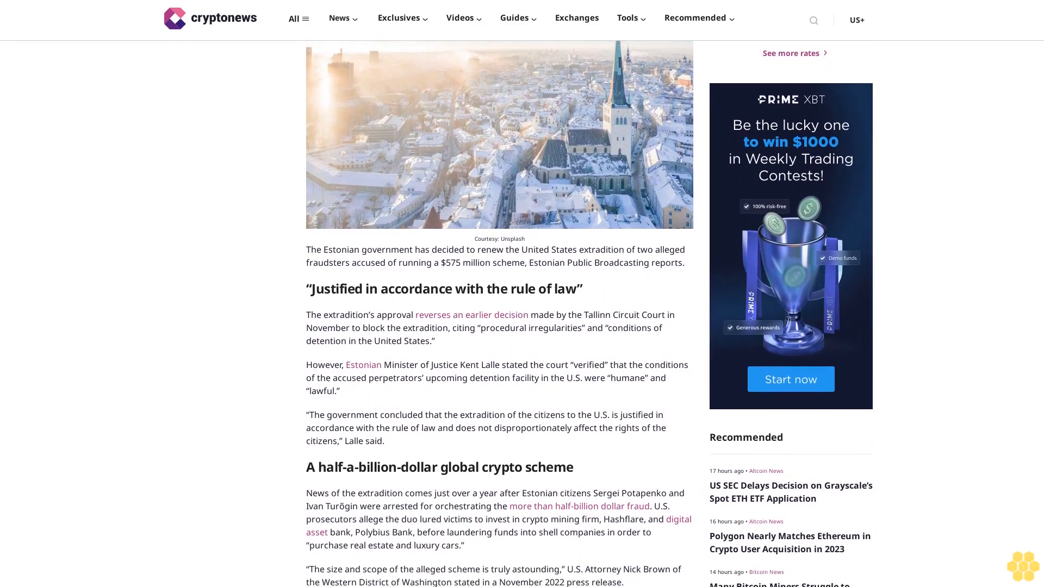
pyautogui.scroll(-3)
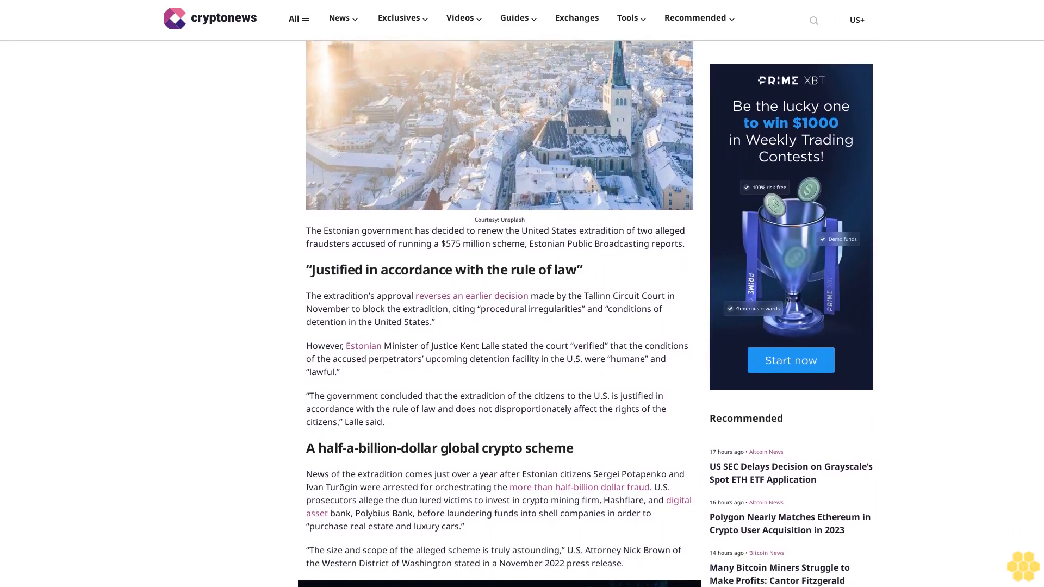
pyautogui.scroll(-3)
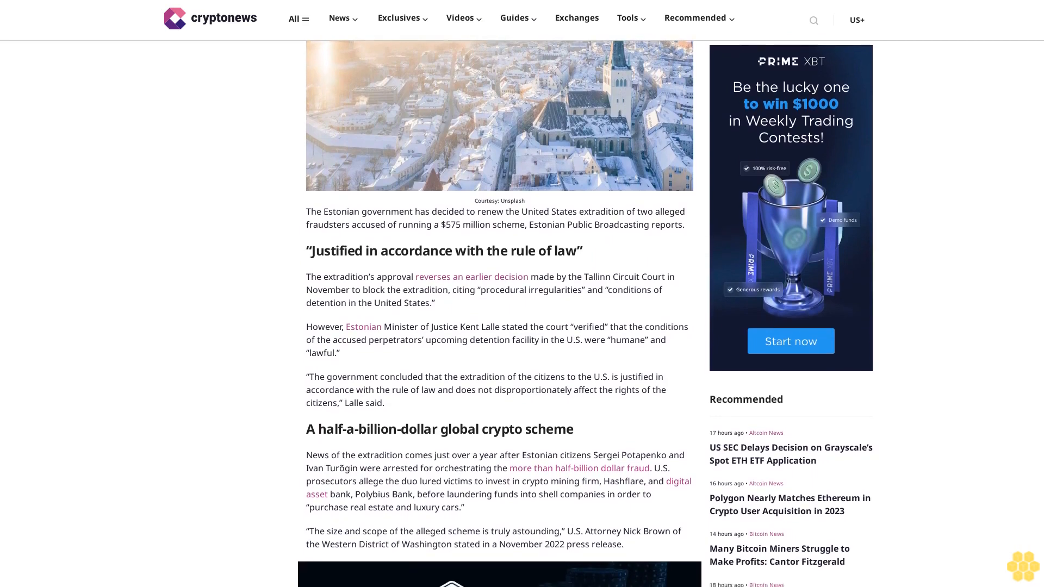
pyautogui.scroll(-3)
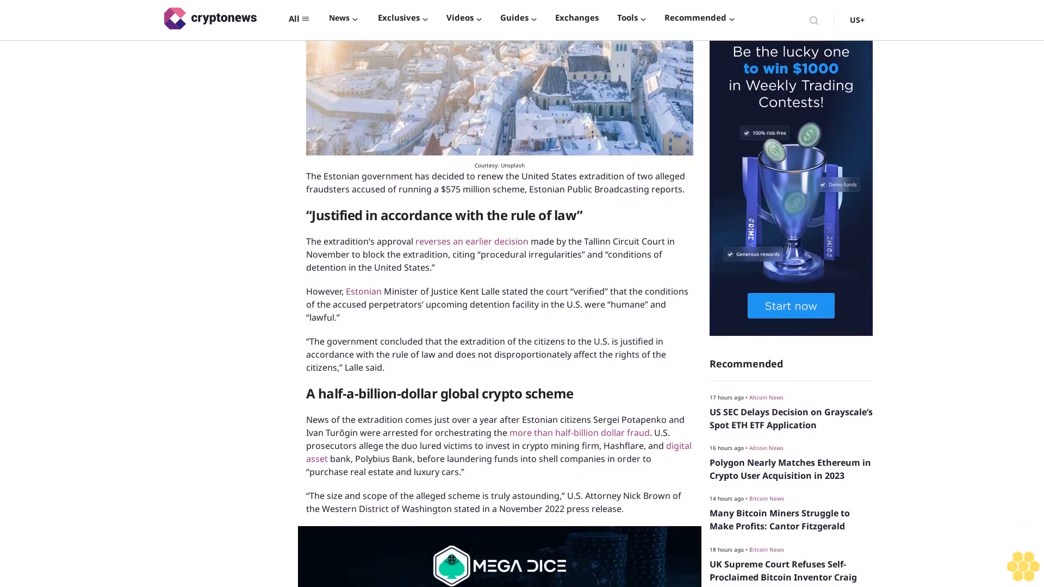
pyautogui.scroll(-3)
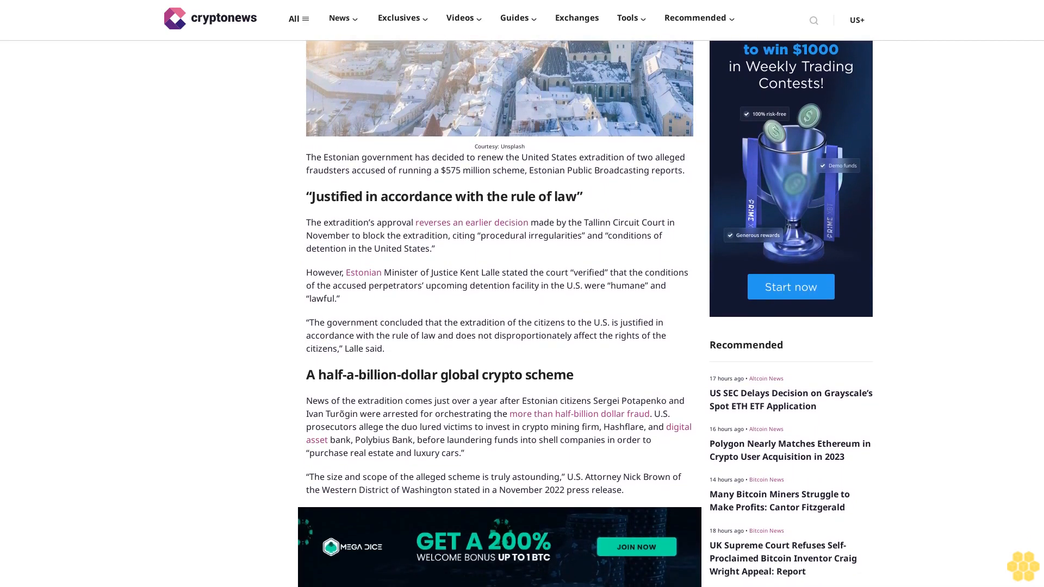
pyautogui.scroll(-3)
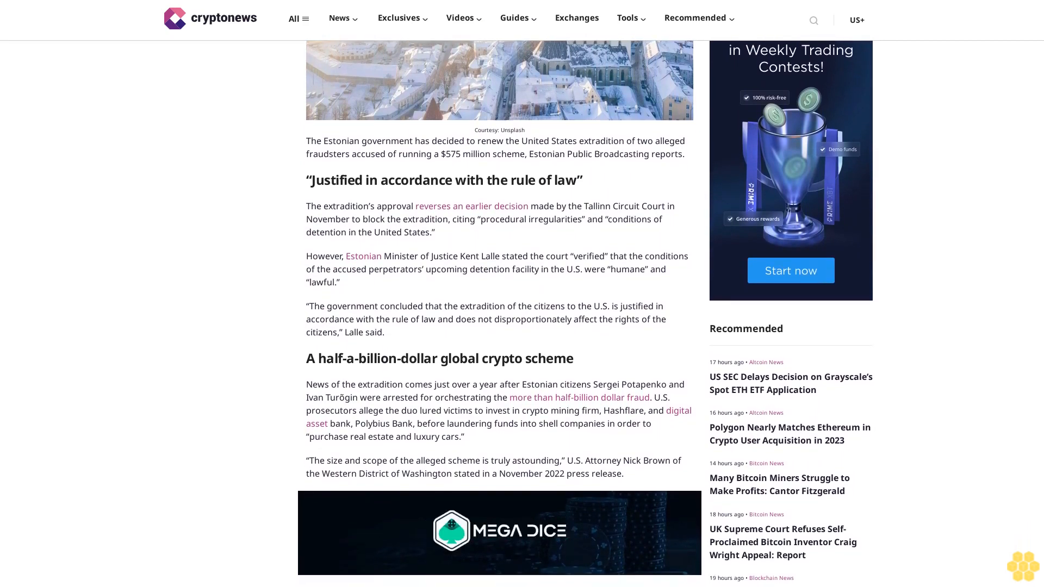
pyautogui.scroll(-3)
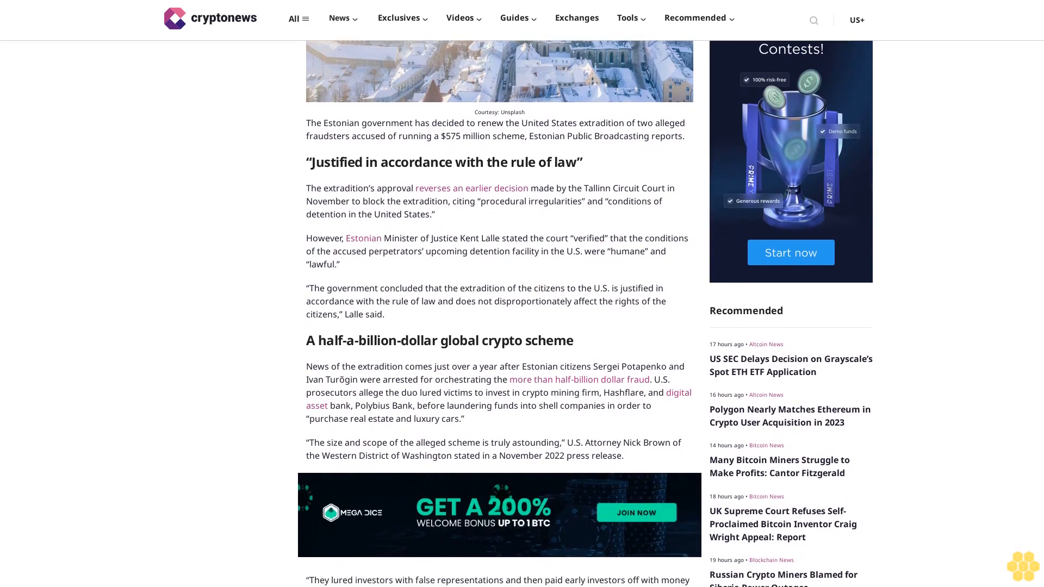
pyautogui.scroll(-3)
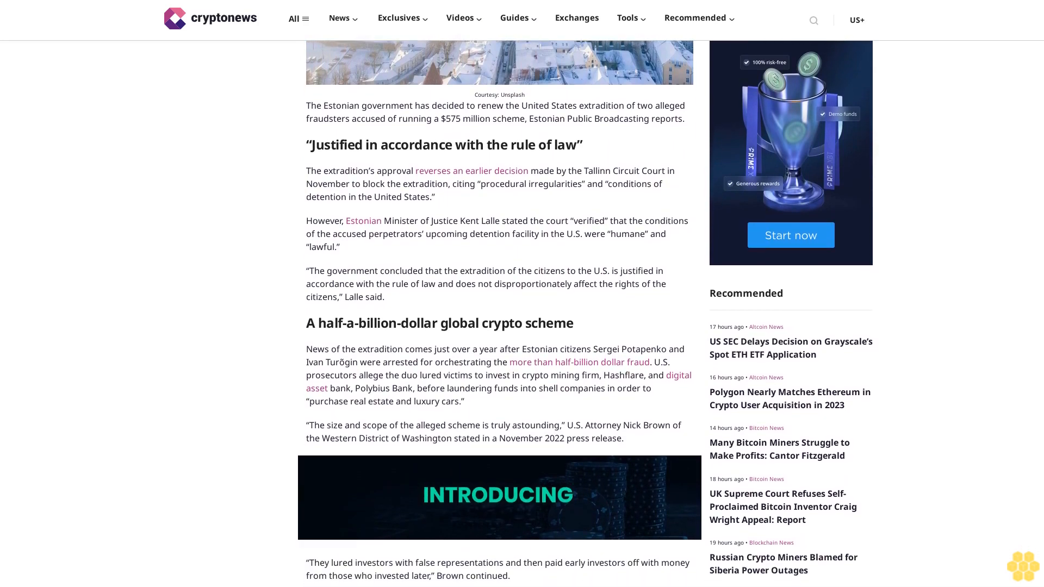
pyautogui.scroll(-3)
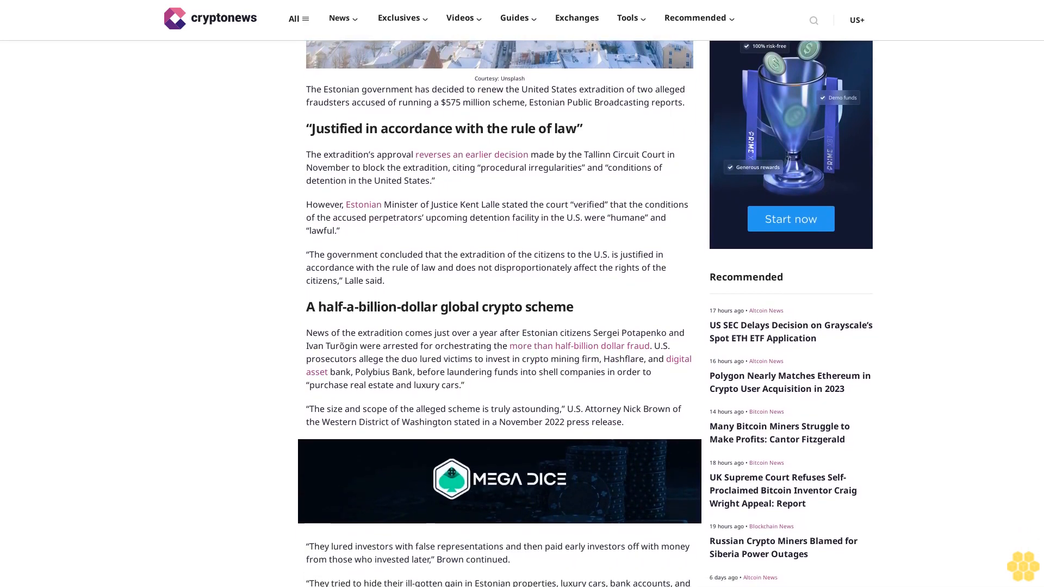
pyautogui.scroll(-3)
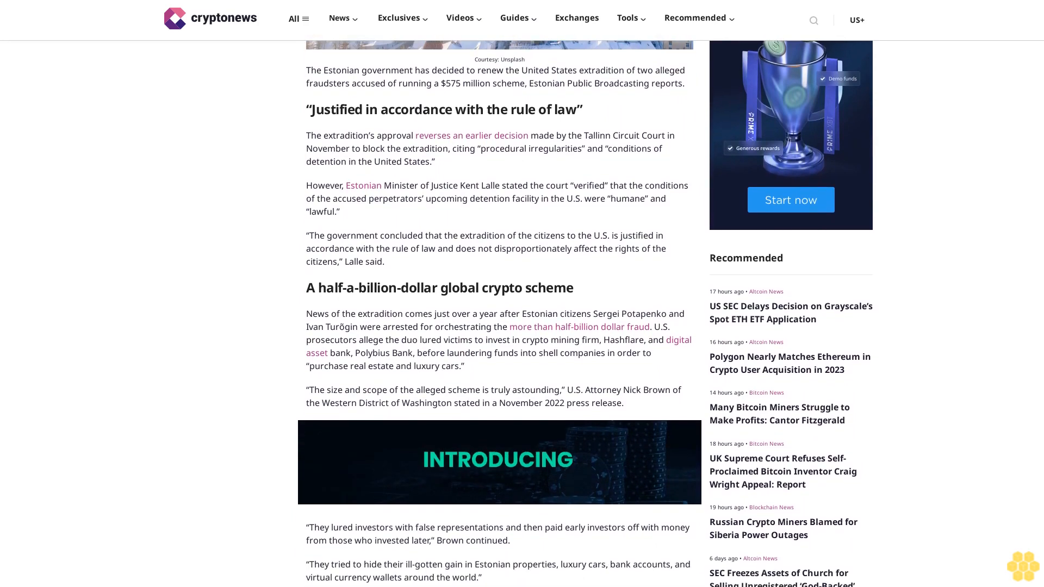
pyautogui.scroll(-3)
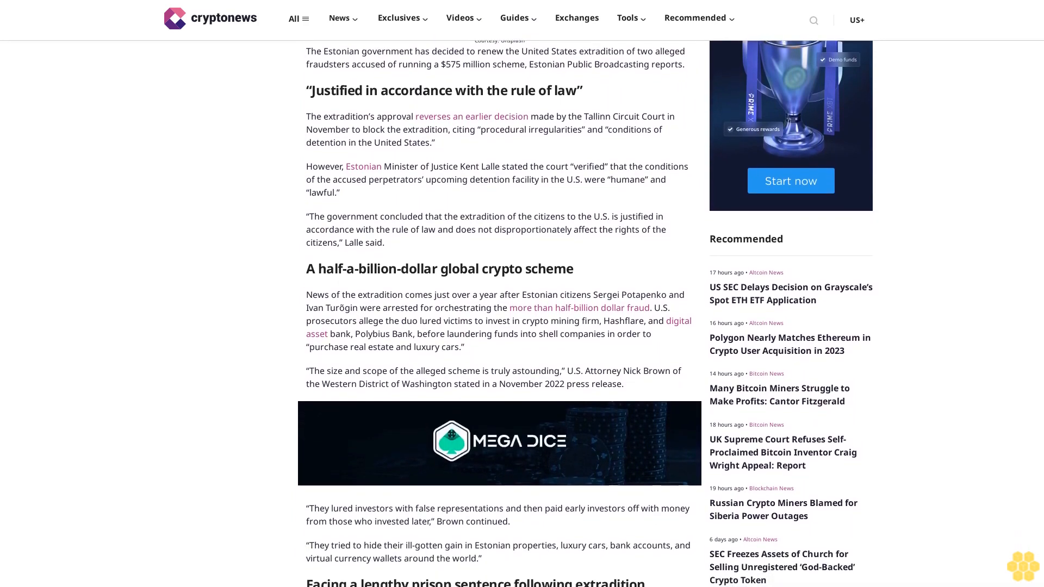
pyautogui.scroll(-3)
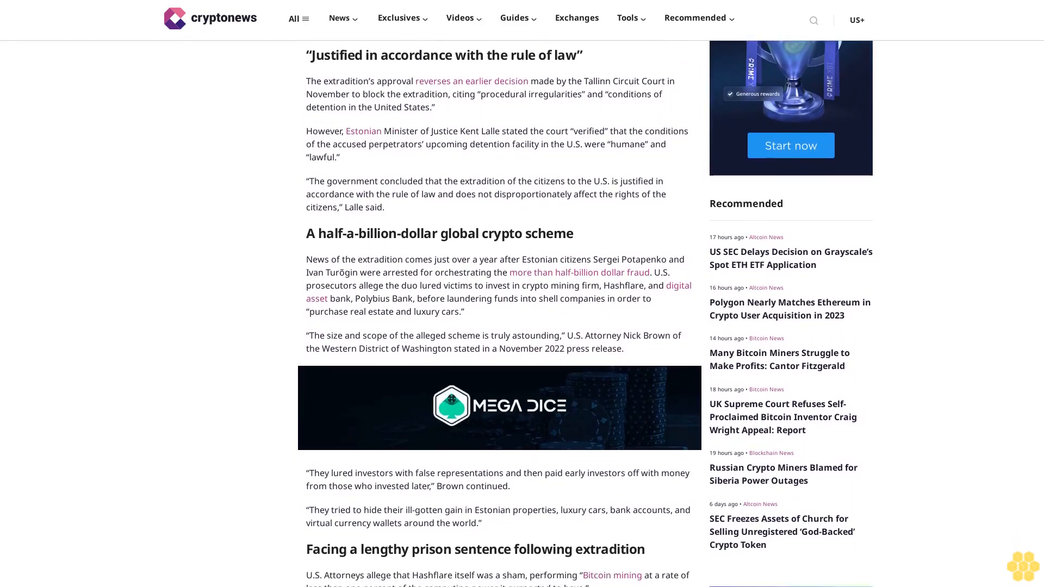
pyautogui.scroll(-3)
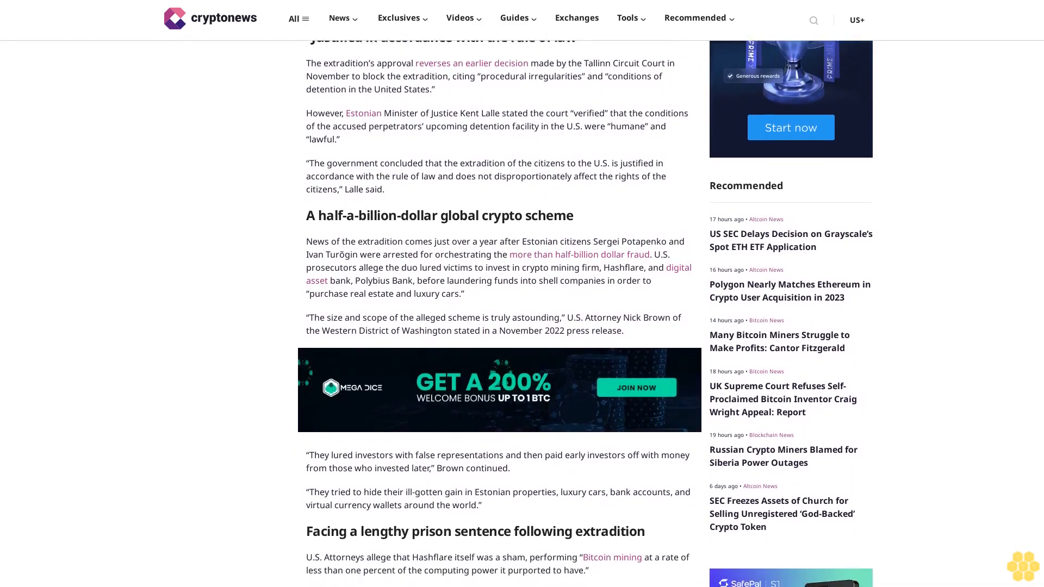
pyautogui.scroll(-3)
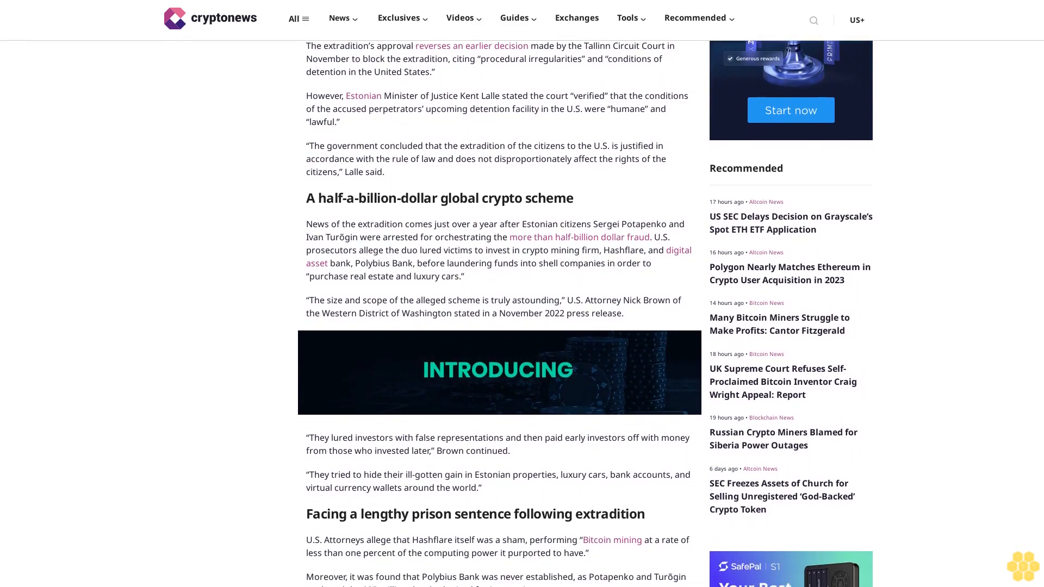
pyautogui.scroll(-3)
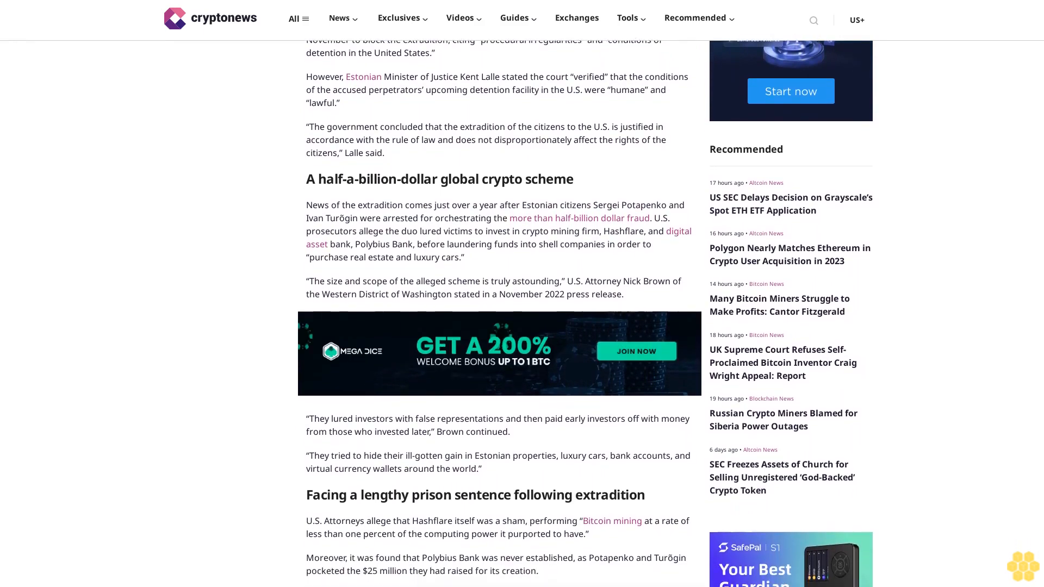
pyautogui.scroll(-3)
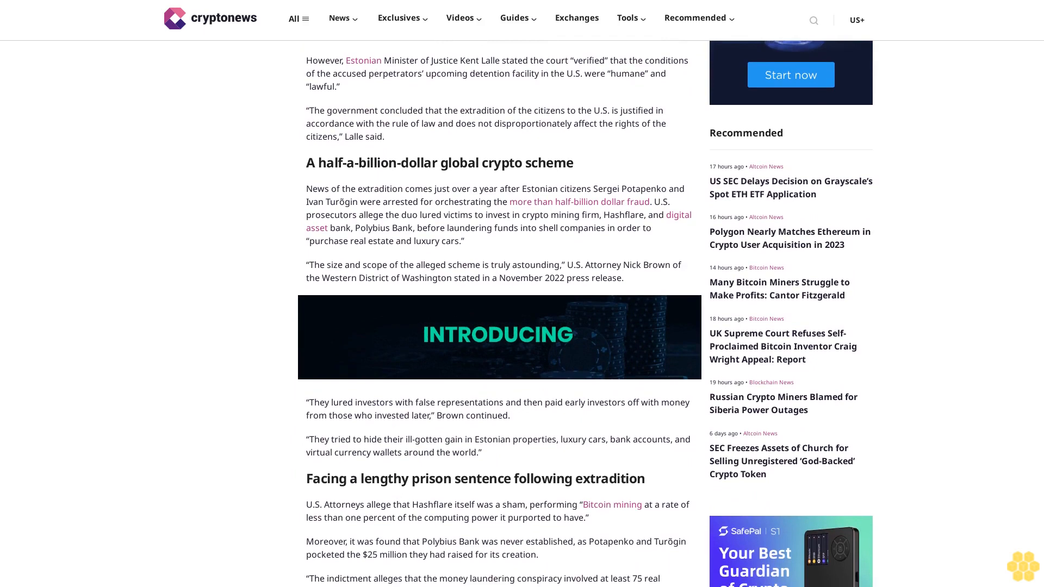
pyautogui.scroll(-3)
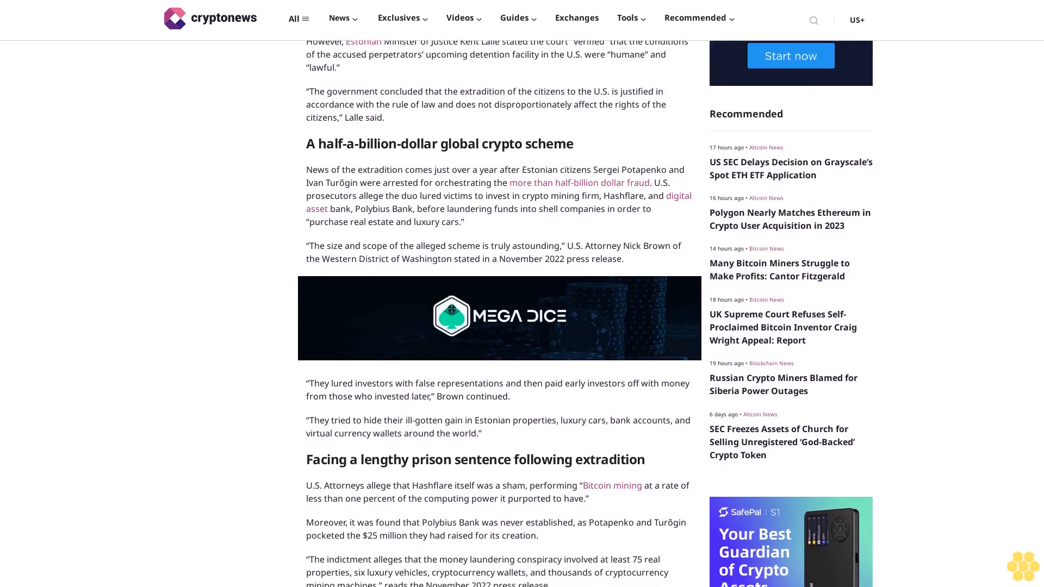
pyautogui.scroll(-3)
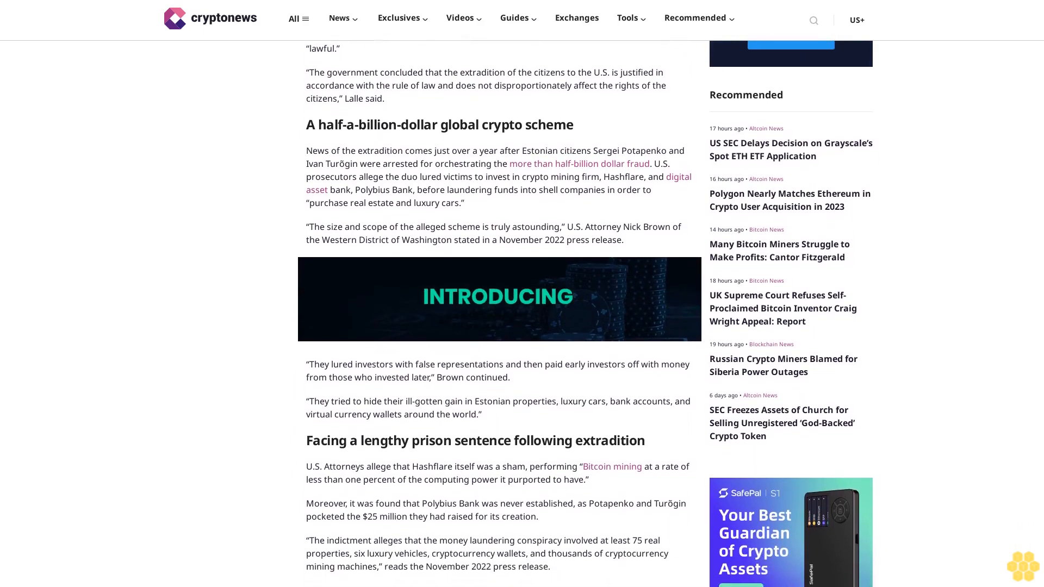
pyautogui.scroll(-3)
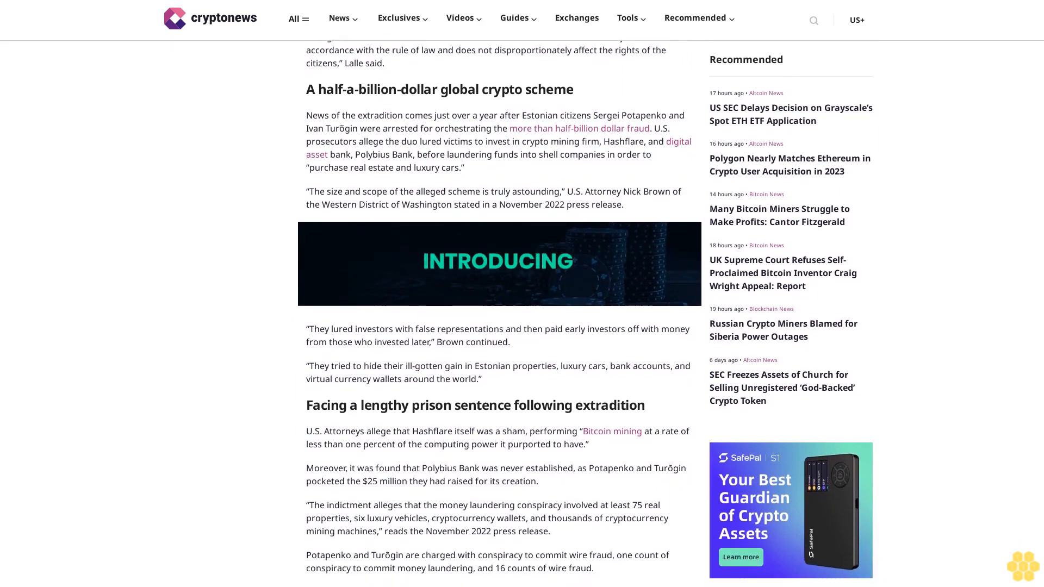
pyautogui.scroll(-3)
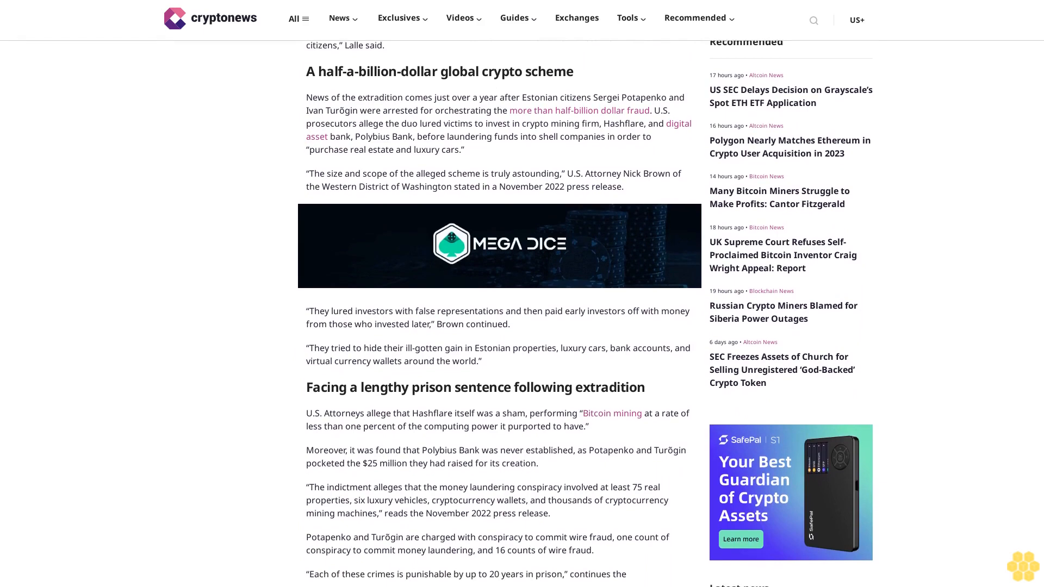
pyautogui.scroll(-3)
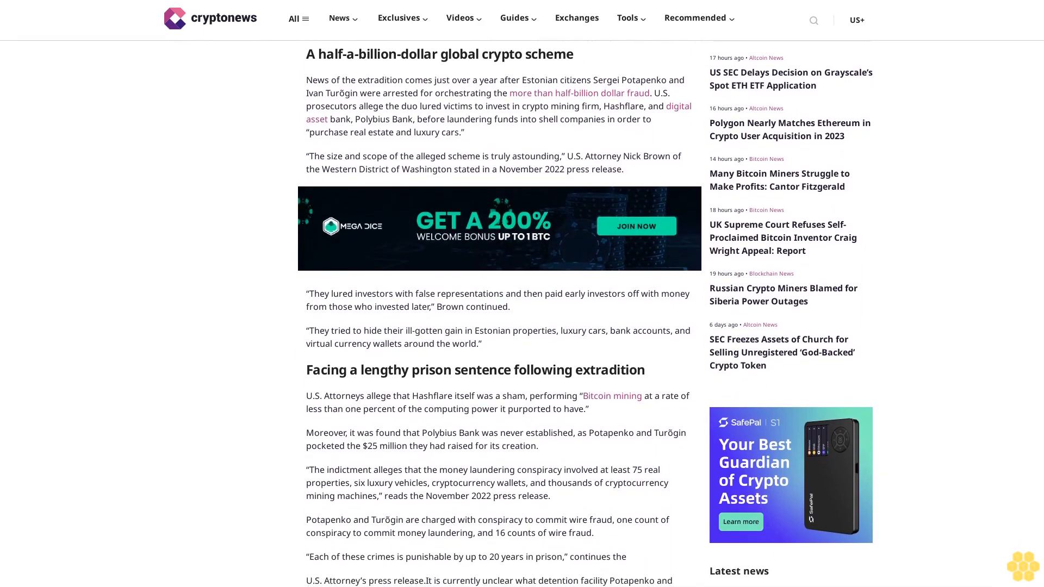
pyautogui.scroll(-3)
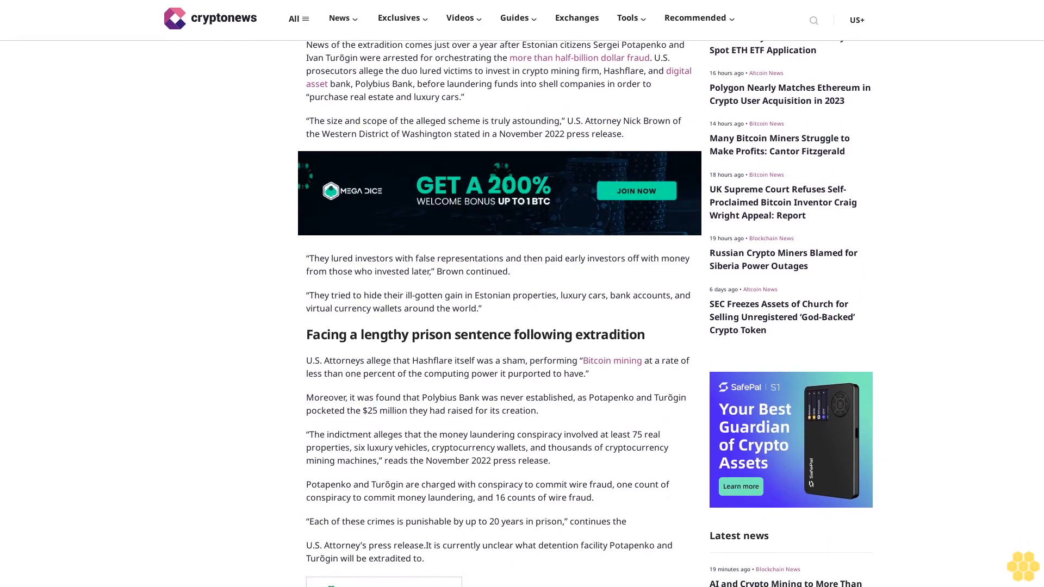
pyautogui.scroll(-3)
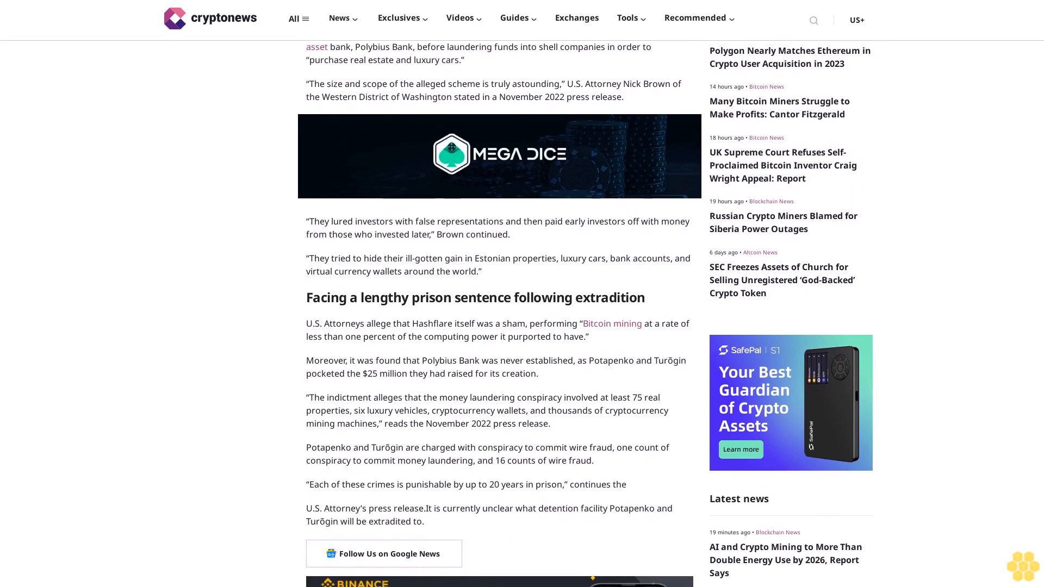
pyautogui.scroll(-3)
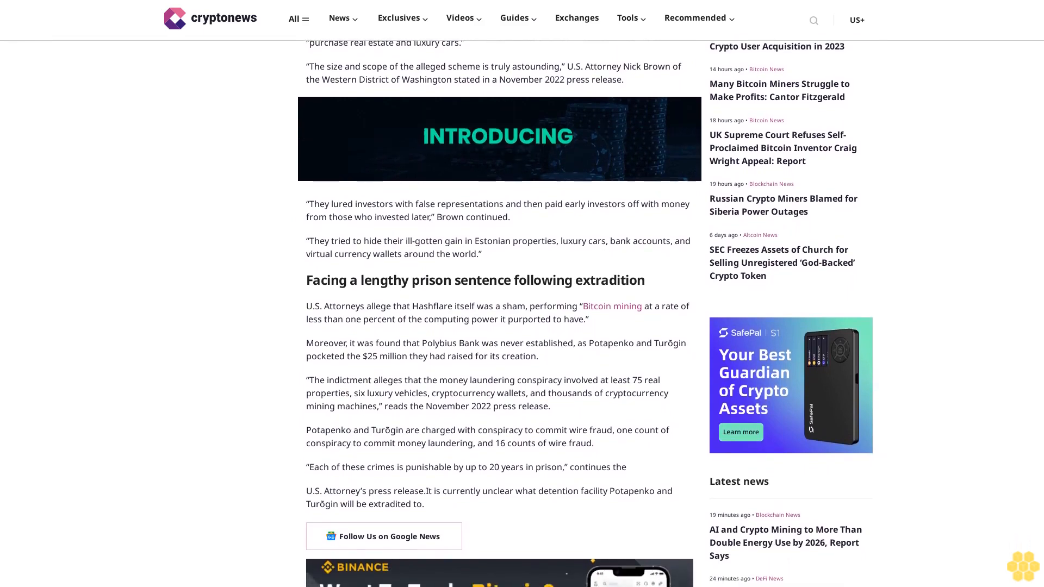
pyautogui.scroll(-3)
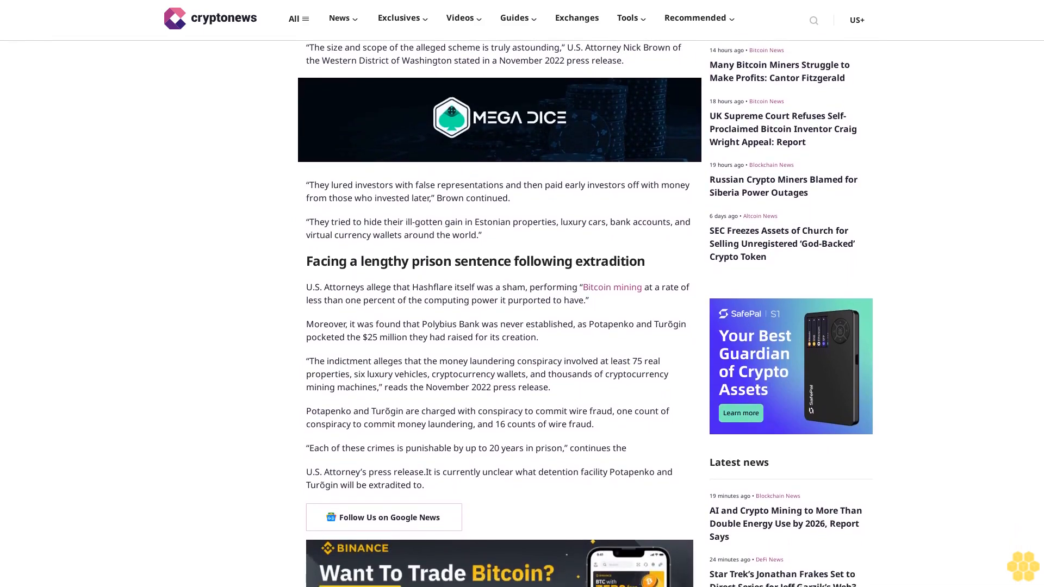
pyautogui.scroll(-3)
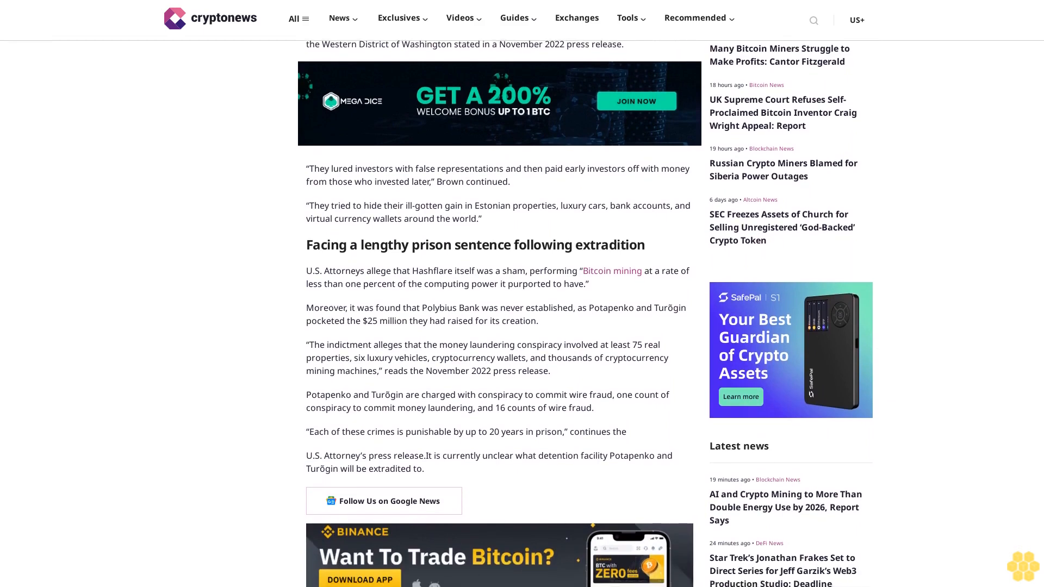
pyautogui.scroll(-3)
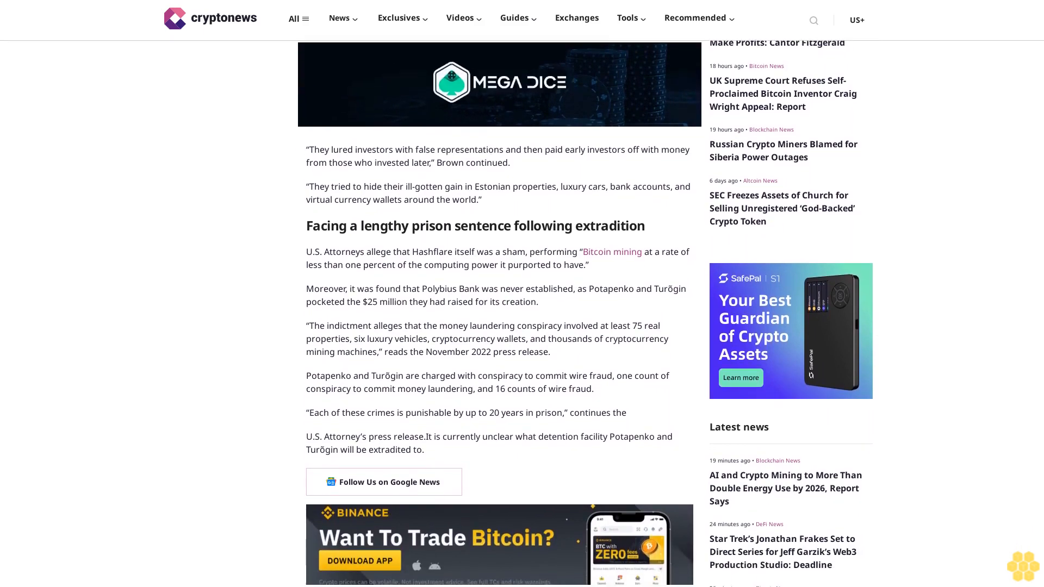